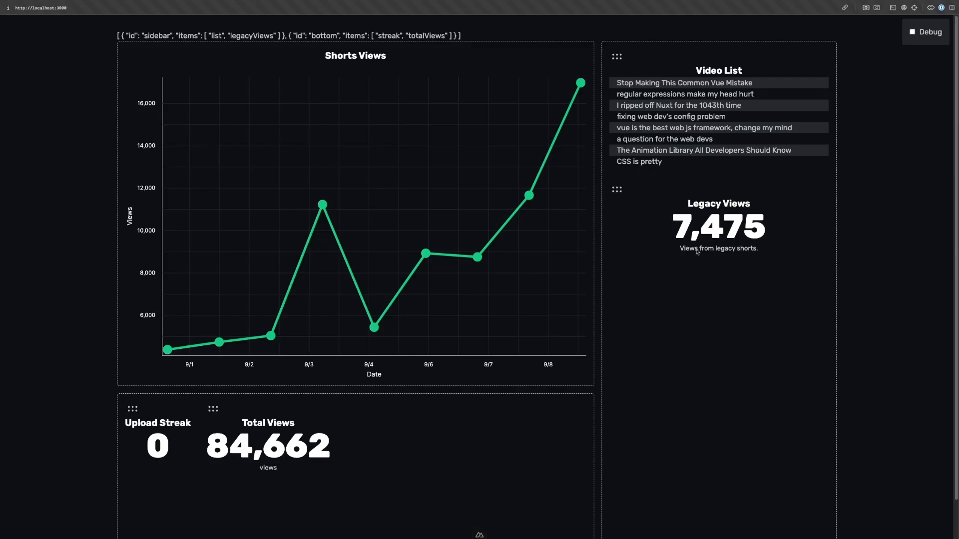
- Arrange the 'Mounted means' notes beside the Parent create → Child mounted → Parent mounted flow
drag(718, 227, 392, 440)
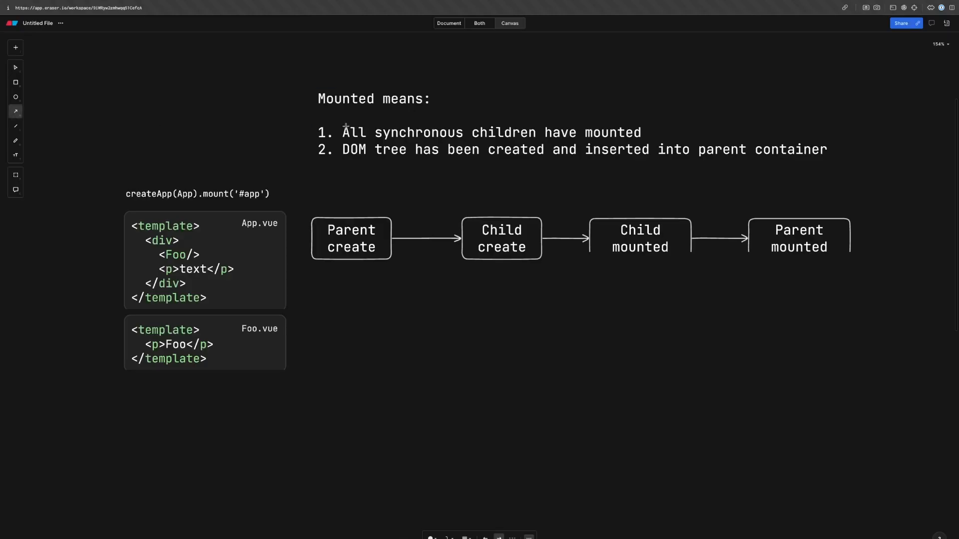
drag(275, 132, 311, 131)
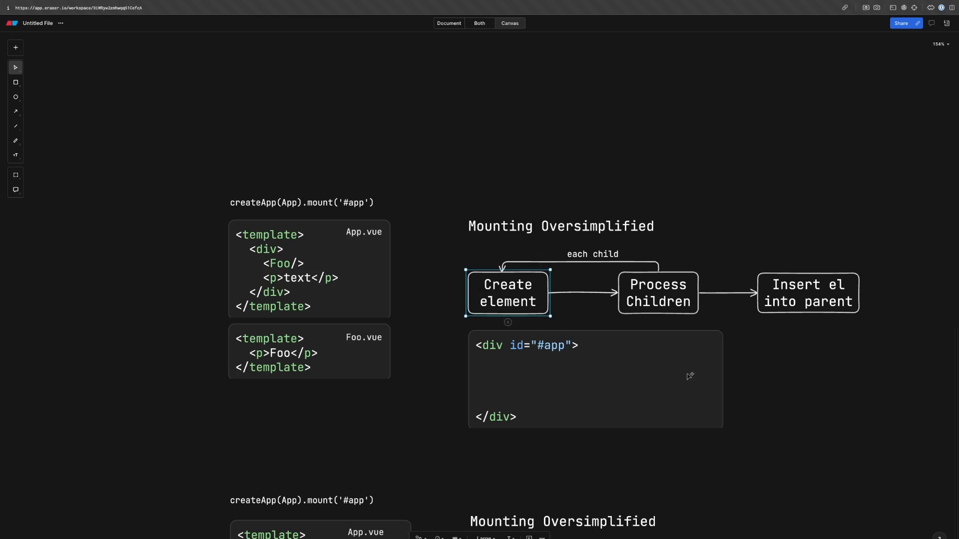
- Move the <div>, <p>Foo</p> and <p>text</p> snippets into the #app box as a nested block
click(657, 292)
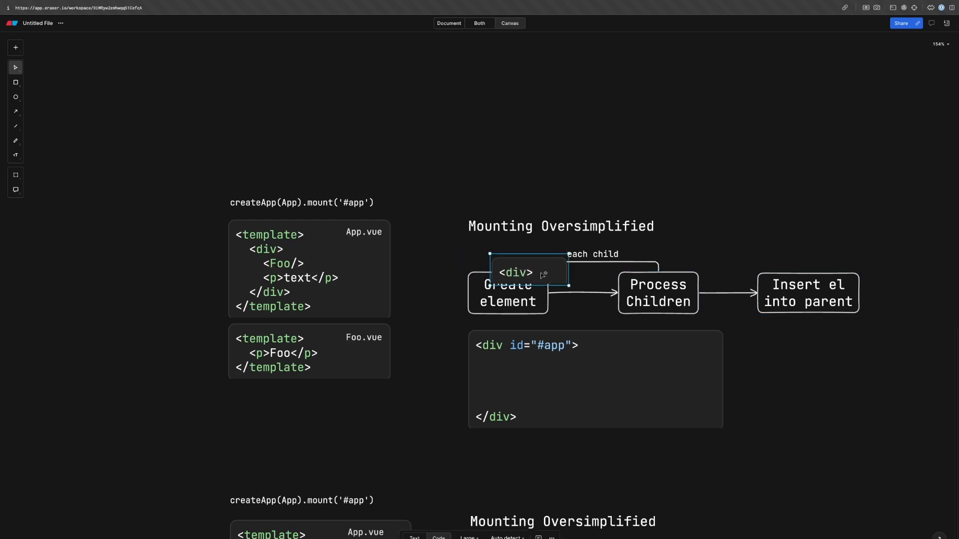
drag(528, 272, 730, 185)
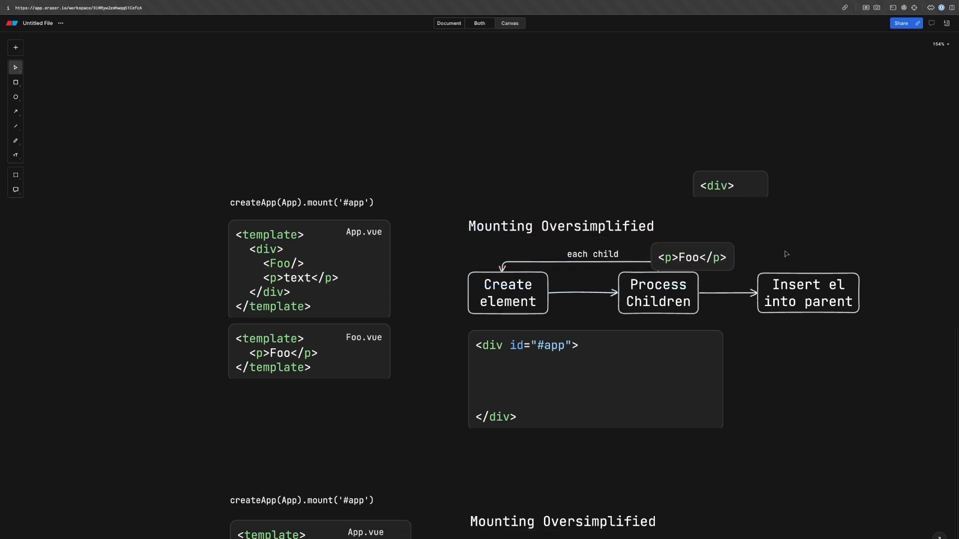
drag(691, 258, 768, 221)
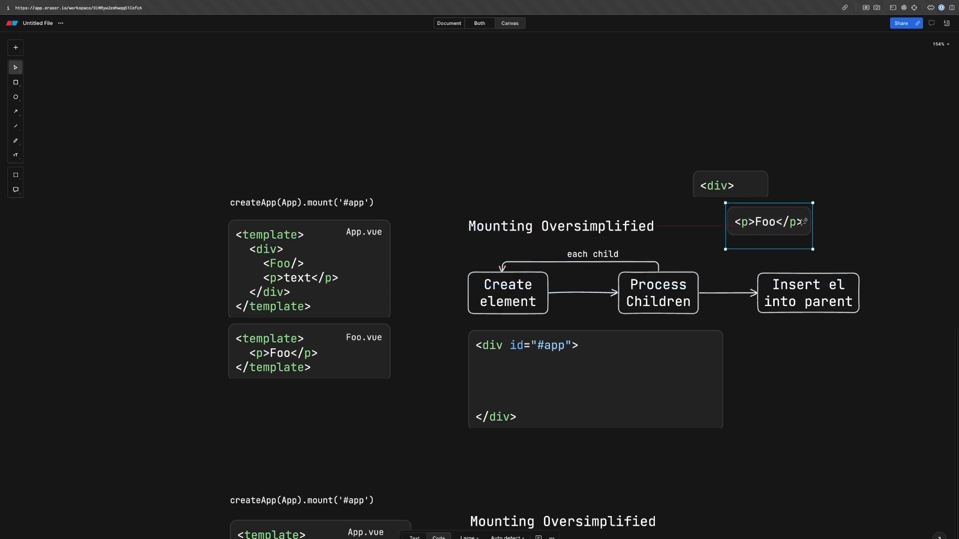
drag(768, 222, 749, 208)
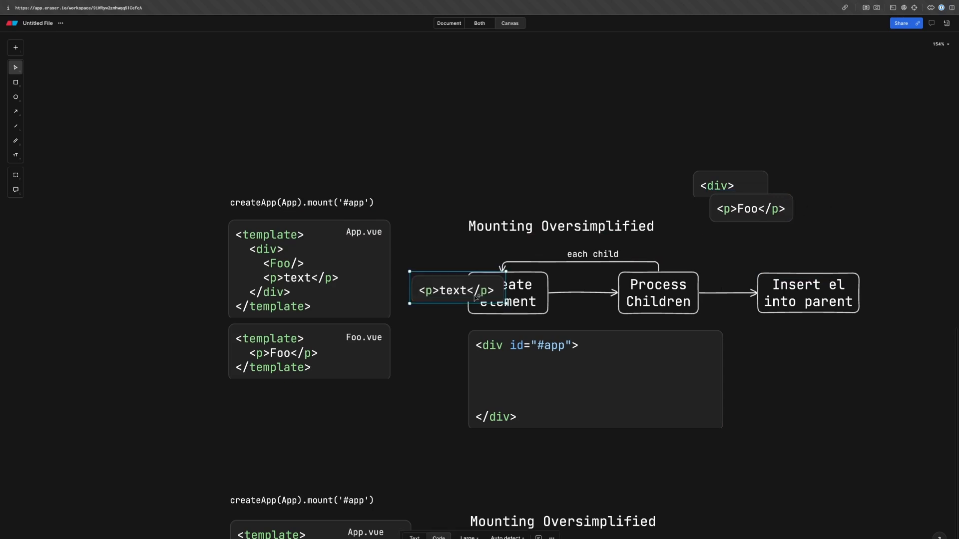
drag(452, 289, 661, 310)
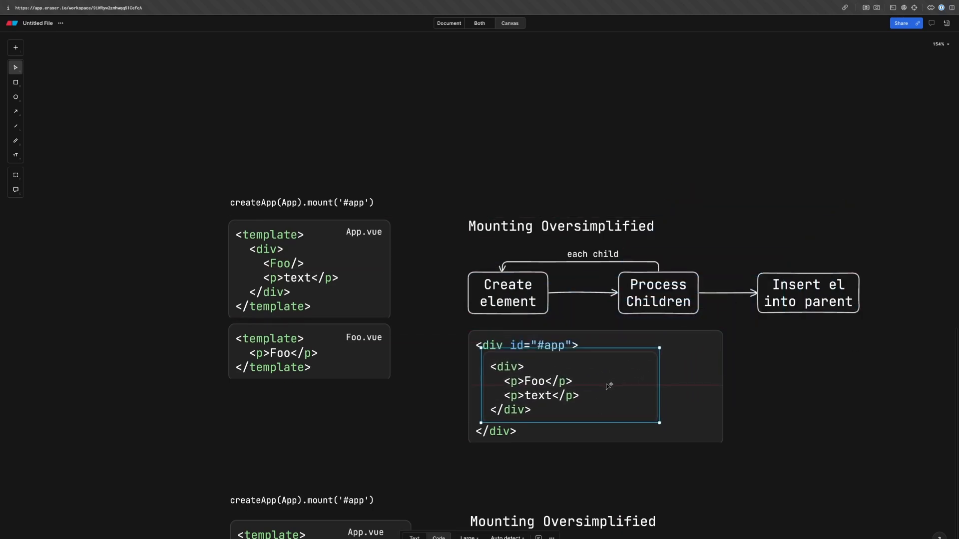
click(810, 406)
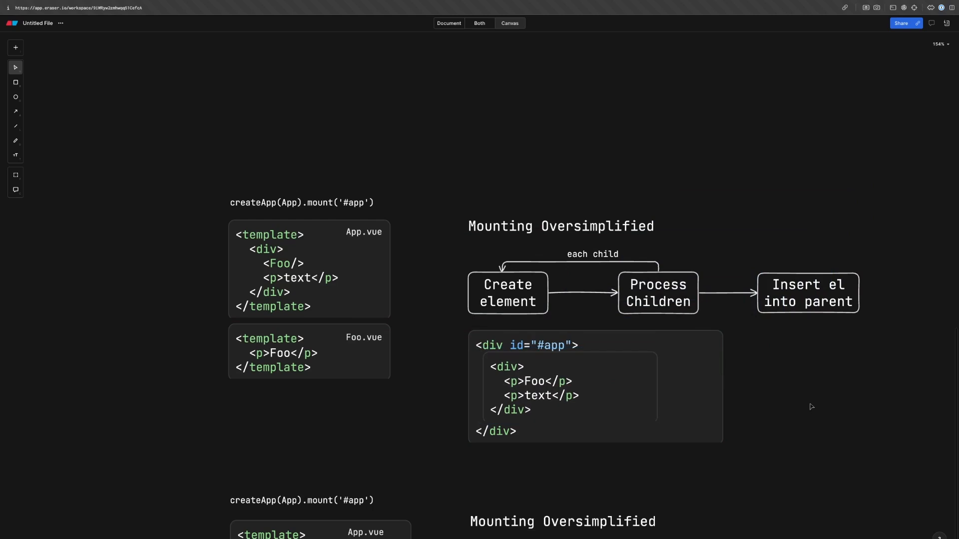
mouse_move(822, 408)
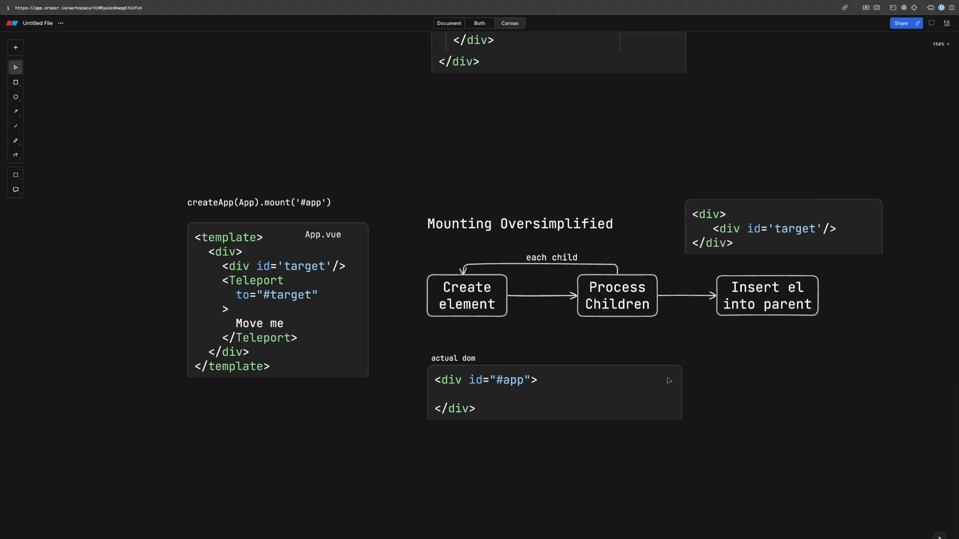
mouse_move(593, 337)
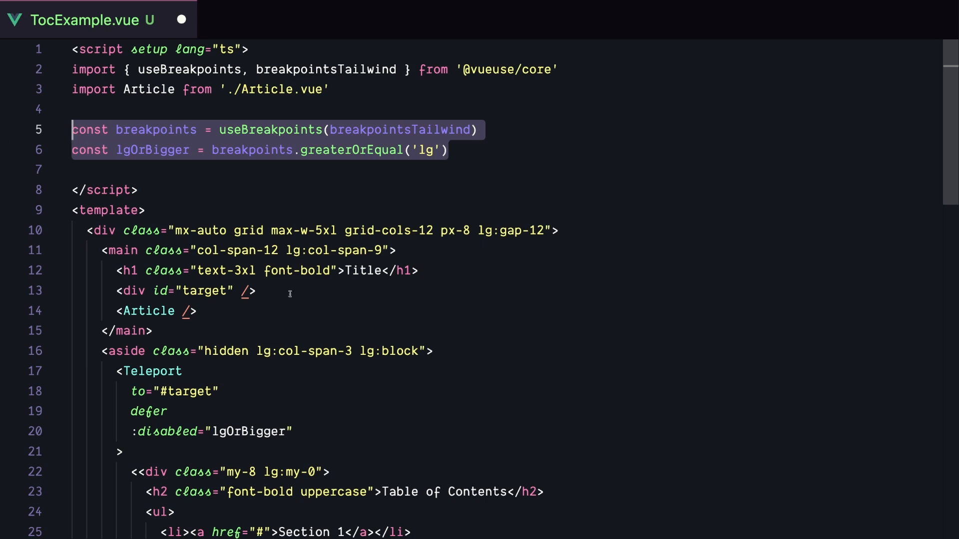
- Show TocExample.vue's deferred Teleport to #target, then preview it in the browser
click(183, 290)
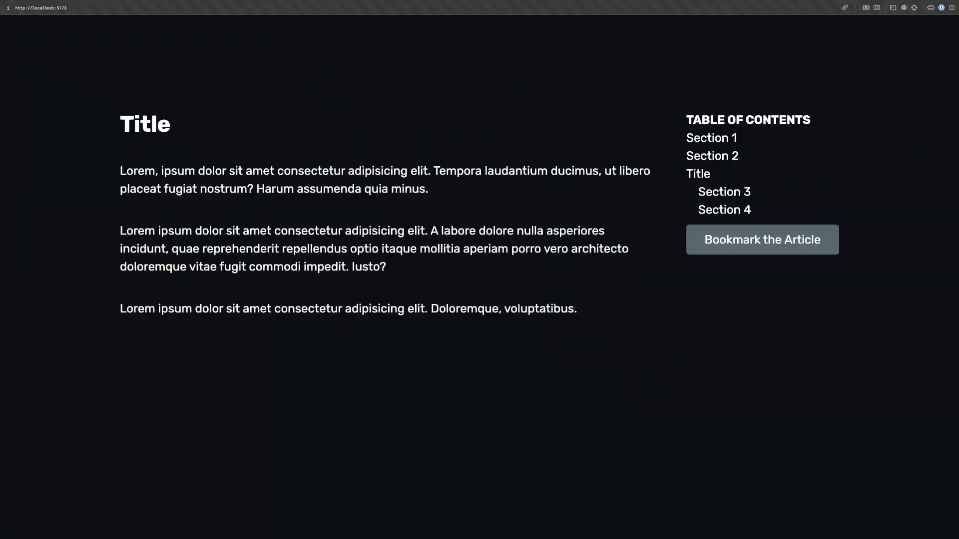
click(762, 239)
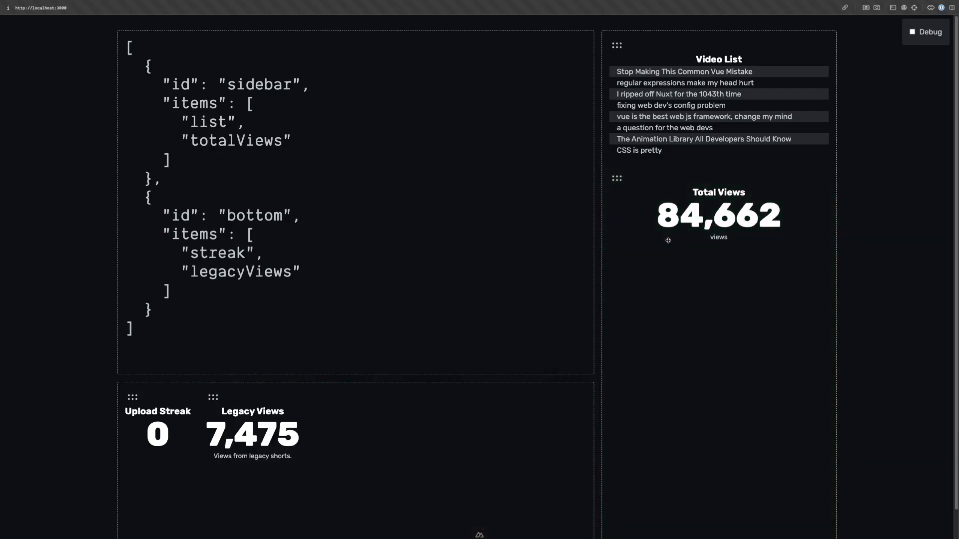
- Enable the dashboard's Debug checkbox to outline the numbered sidebar and bottom slots
click(912, 31)
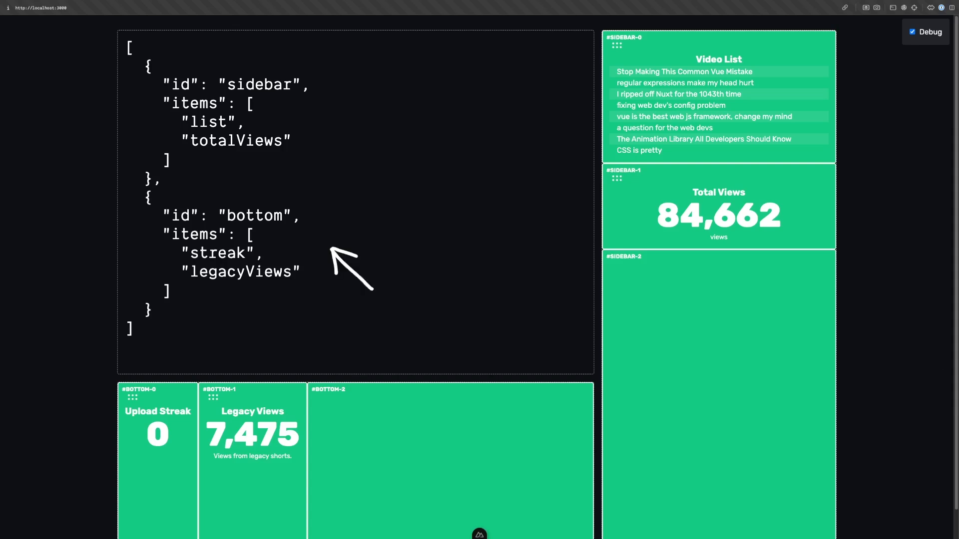
drag(183, 253, 299, 271)
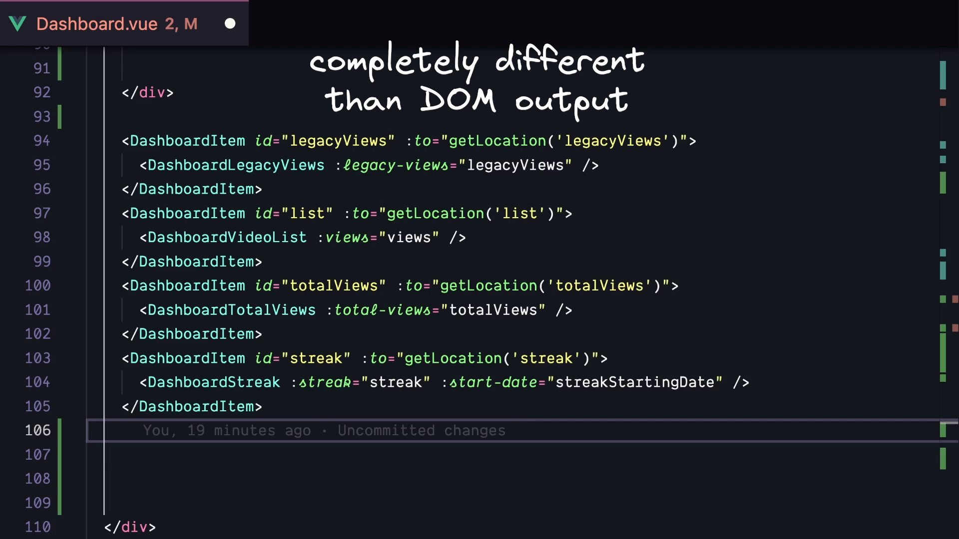
- Open DashboardItem.vue to show its deferred Teleport wrapping DashboardDraggable
click(536, 24)
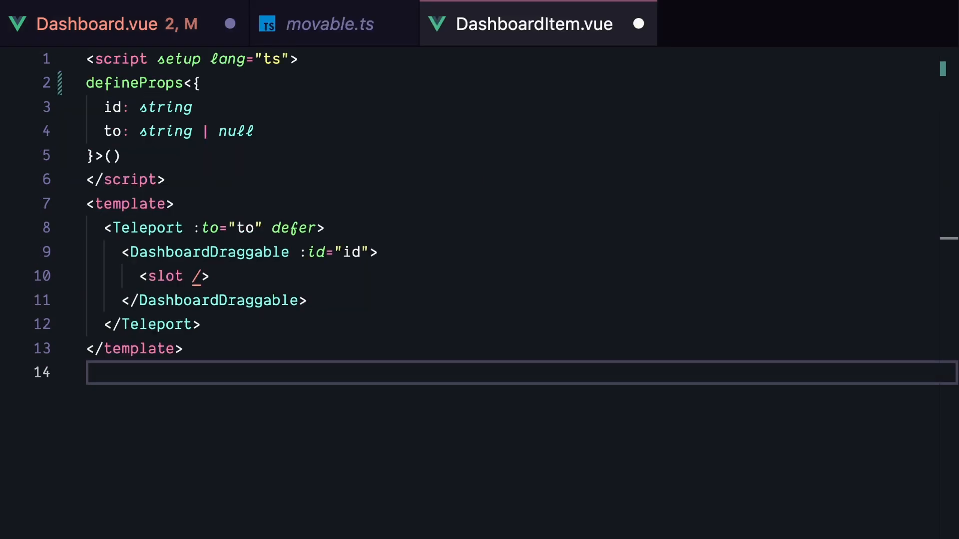